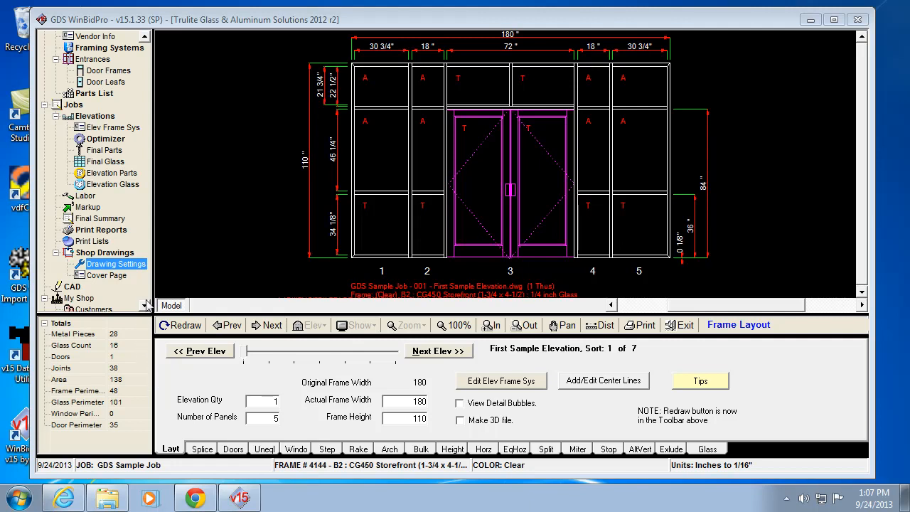
mouse_move(92, 241)
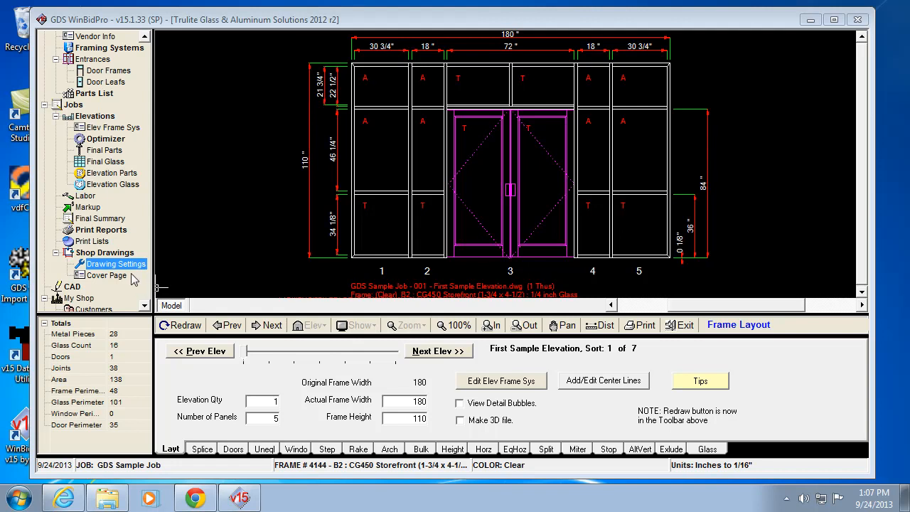
mouse_move(105, 253)
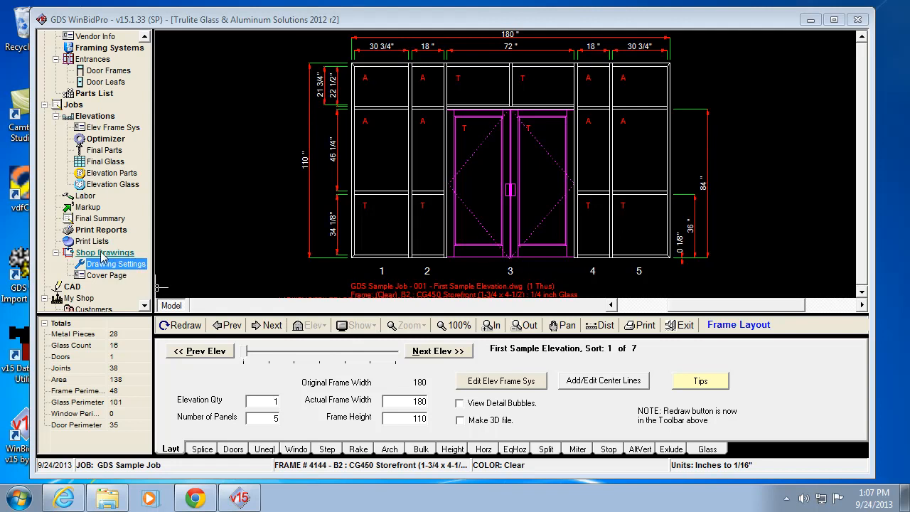
mouse_move(116, 264)
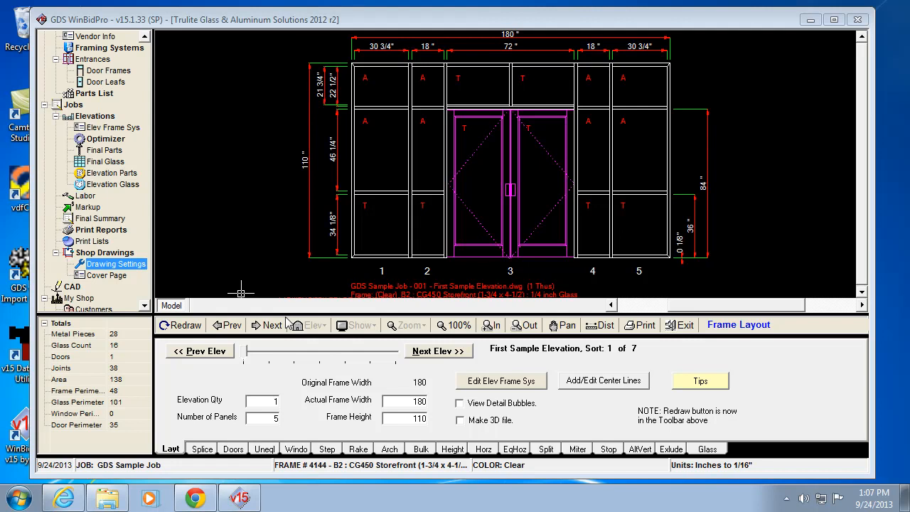
mouse_move(304, 305)
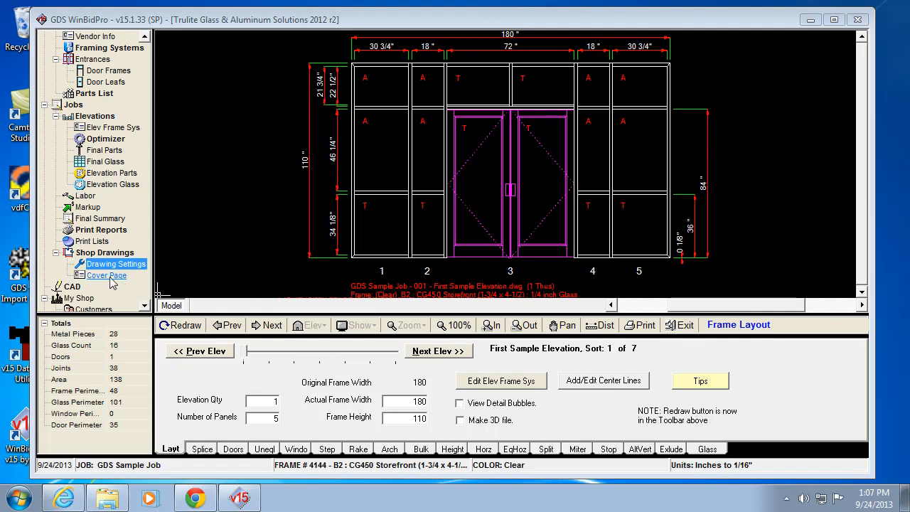
mouse_move(106, 275)
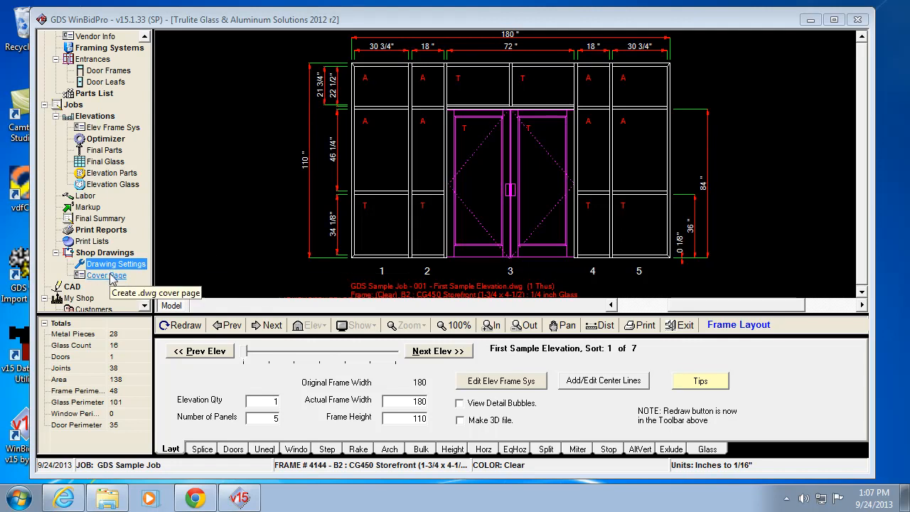
mouse_move(115, 264)
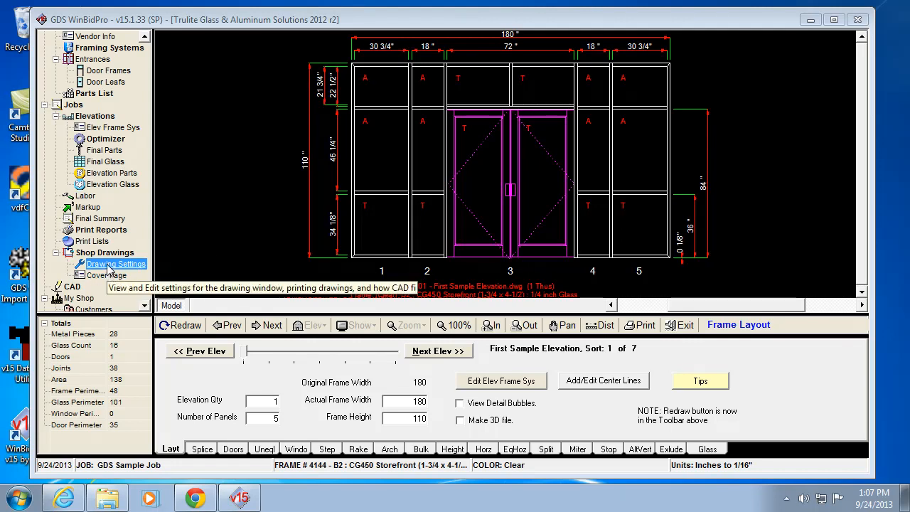
Step: Open Drawing Settings from the Shop Drawings section of the navigation tree
left_click(116, 263)
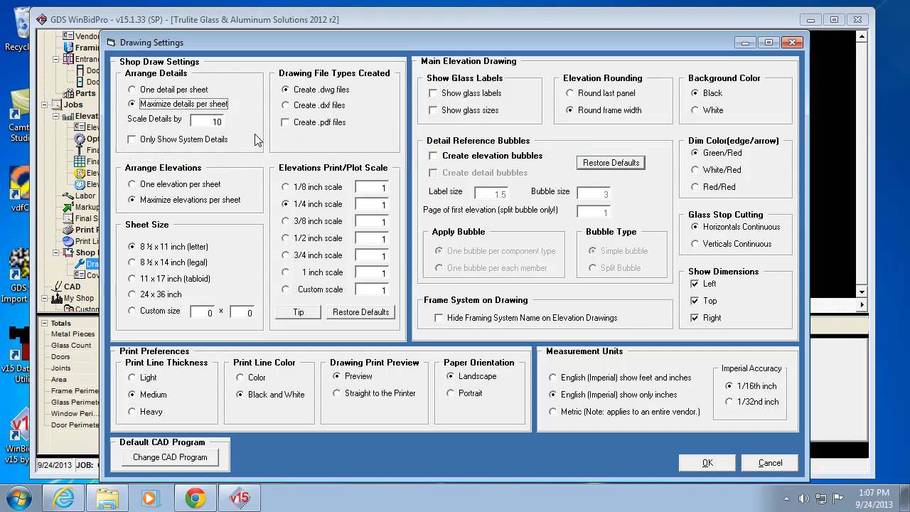
mouse_move(306, 58)
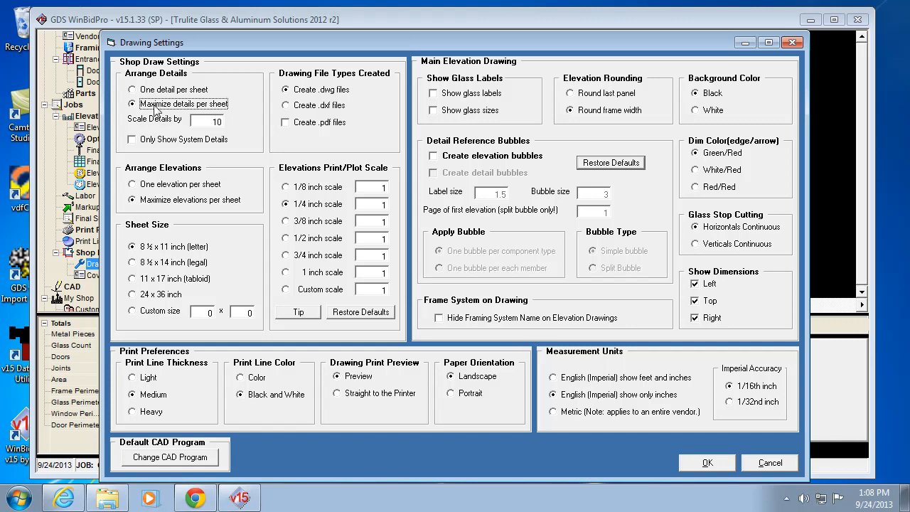
mouse_move(311, 179)
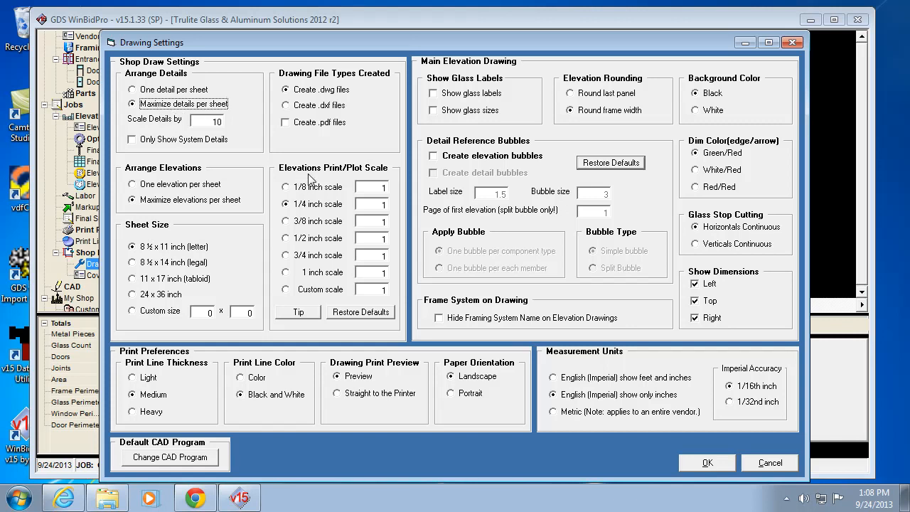
mouse_move(419, 235)
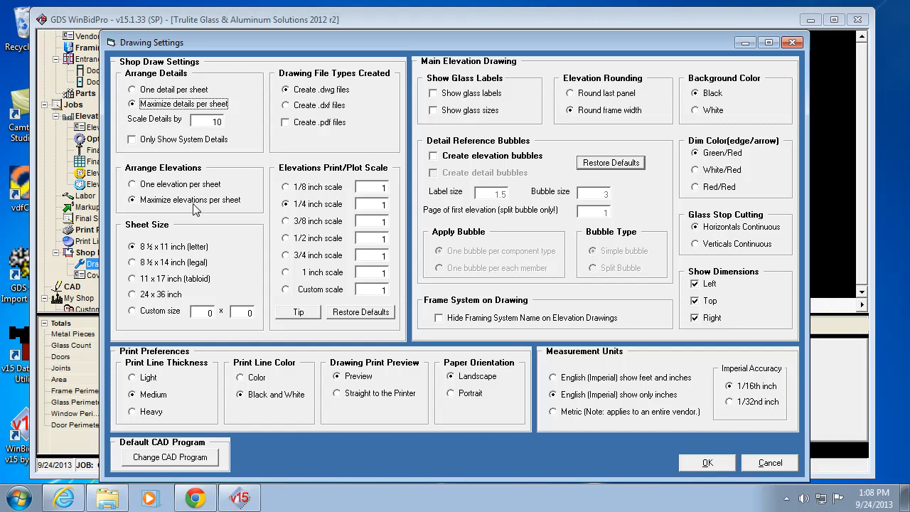
mouse_move(196, 210)
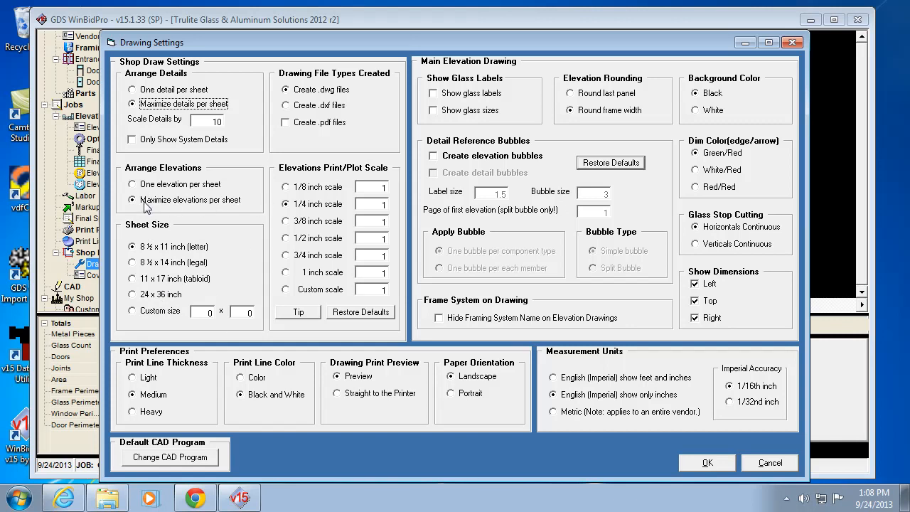
mouse_move(199, 232)
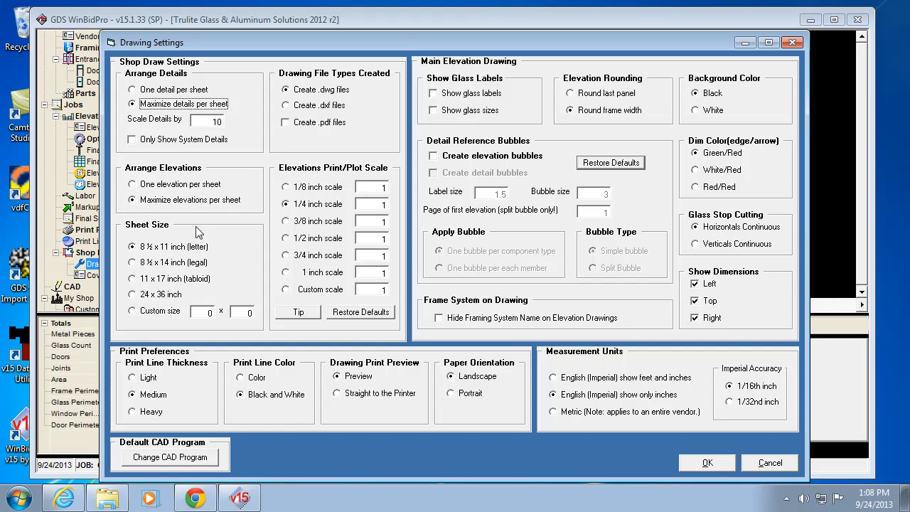
mouse_move(210, 235)
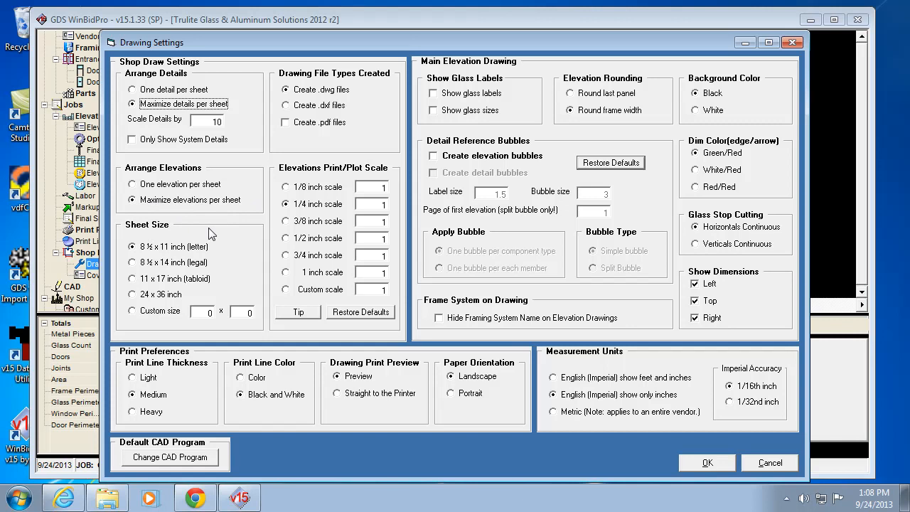
mouse_move(242, 284)
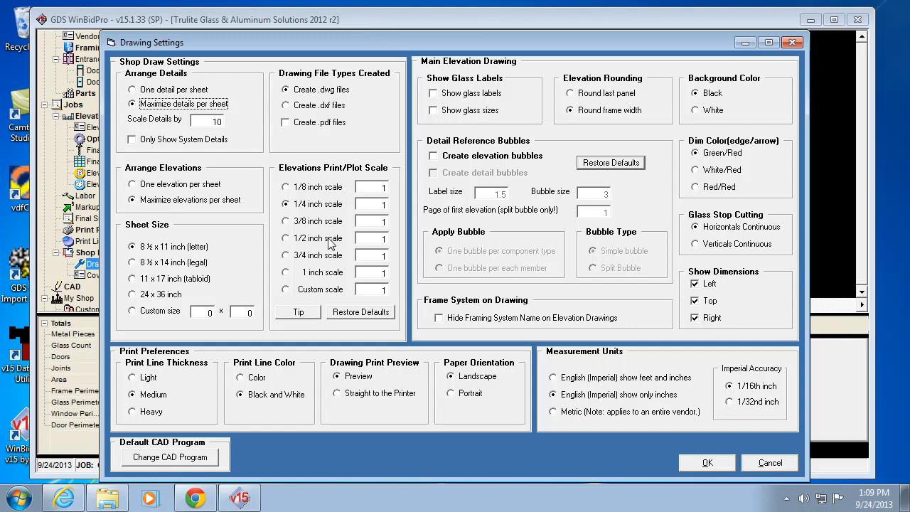
mouse_move(307, 209)
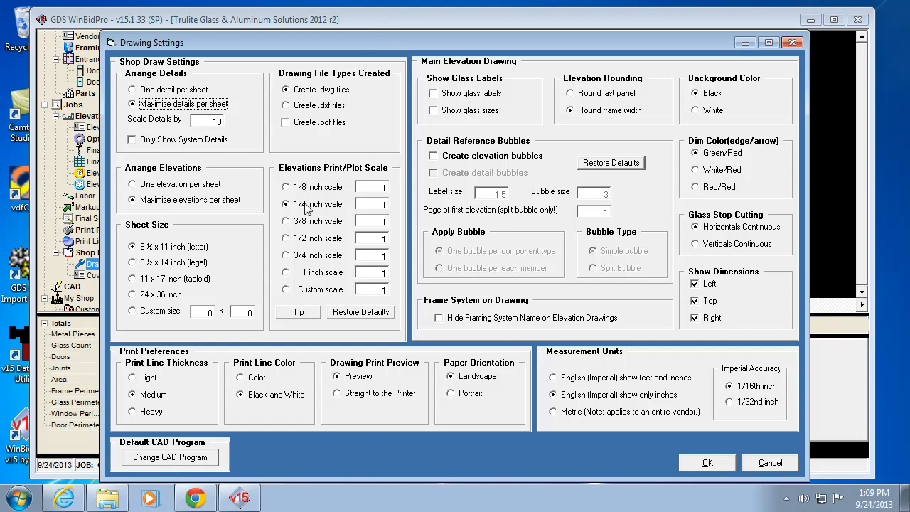
mouse_move(175, 226)
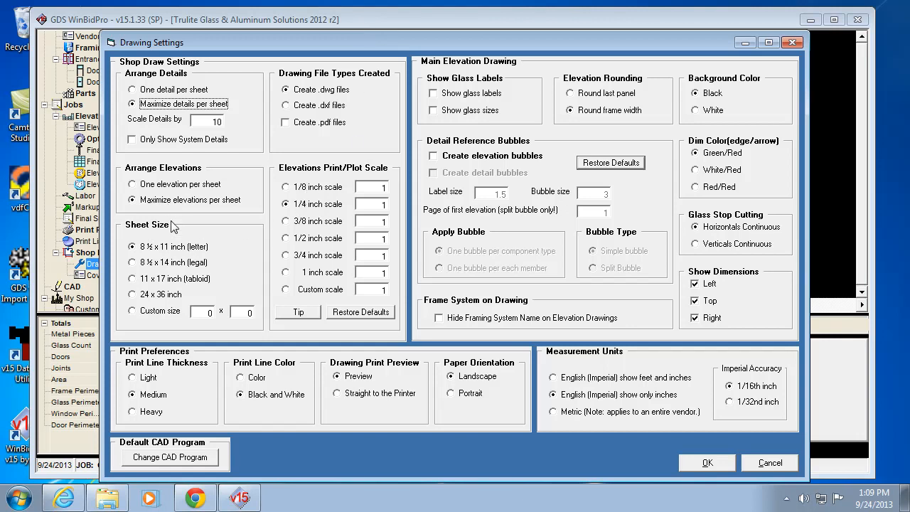
mouse_move(267, 266)
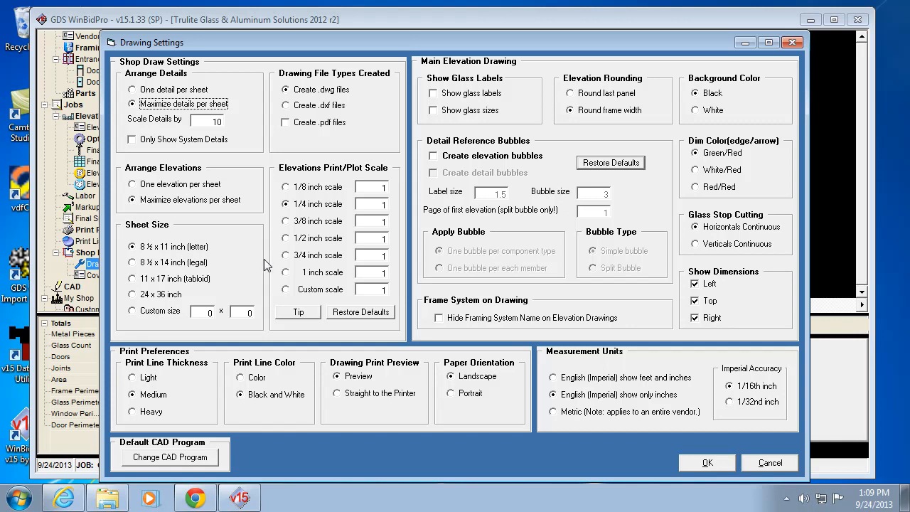
mouse_move(317, 215)
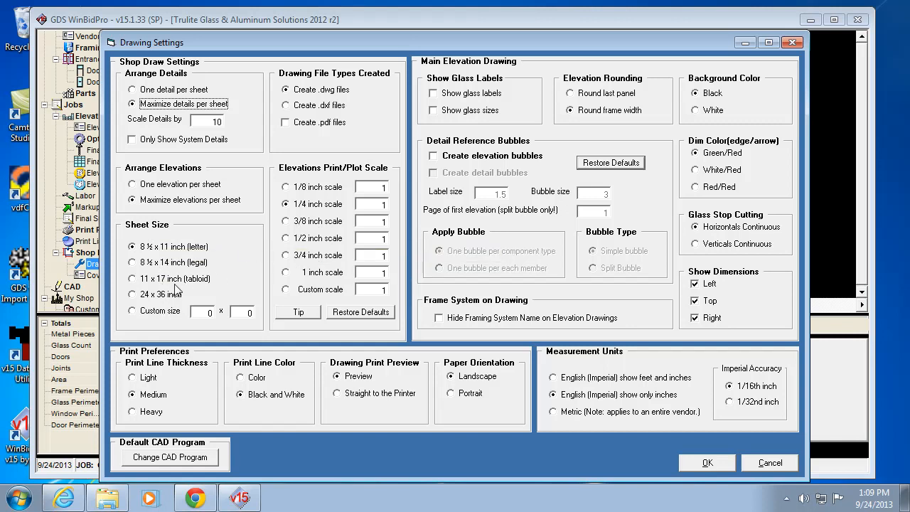
mouse_move(302, 340)
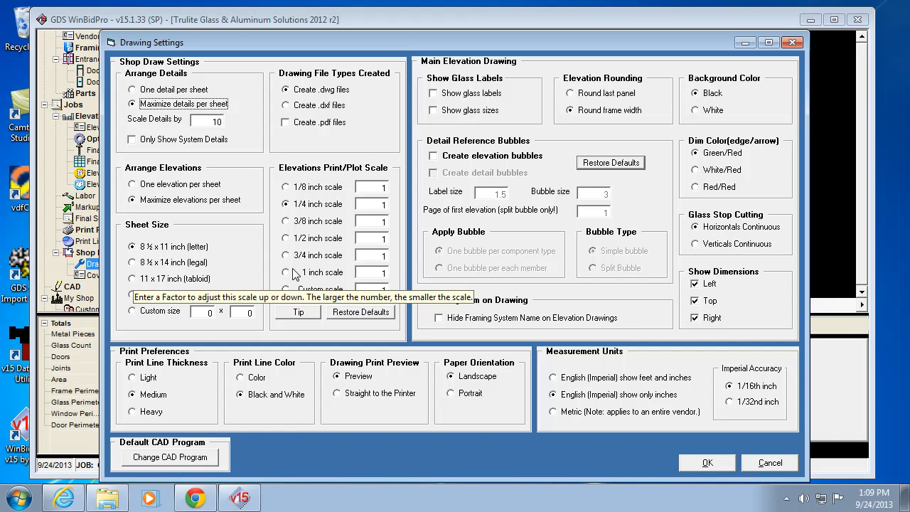
mouse_move(302, 176)
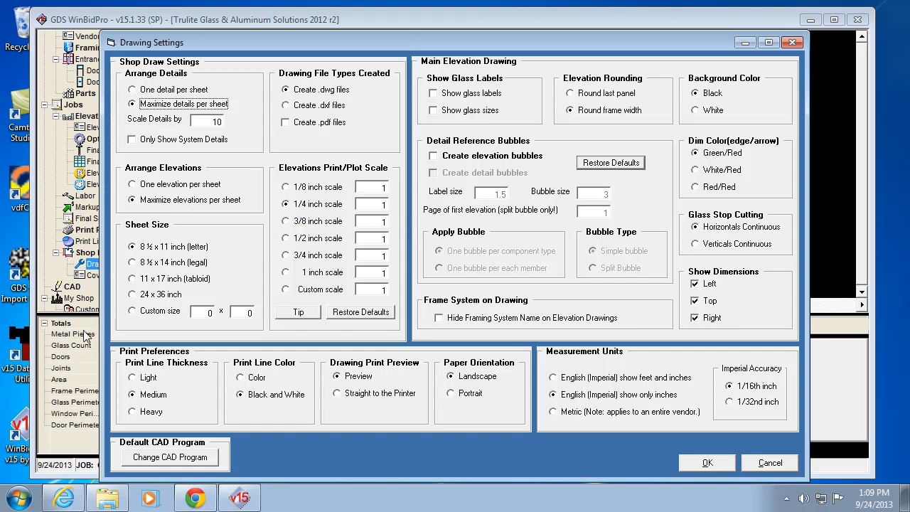
mouse_move(288, 217)
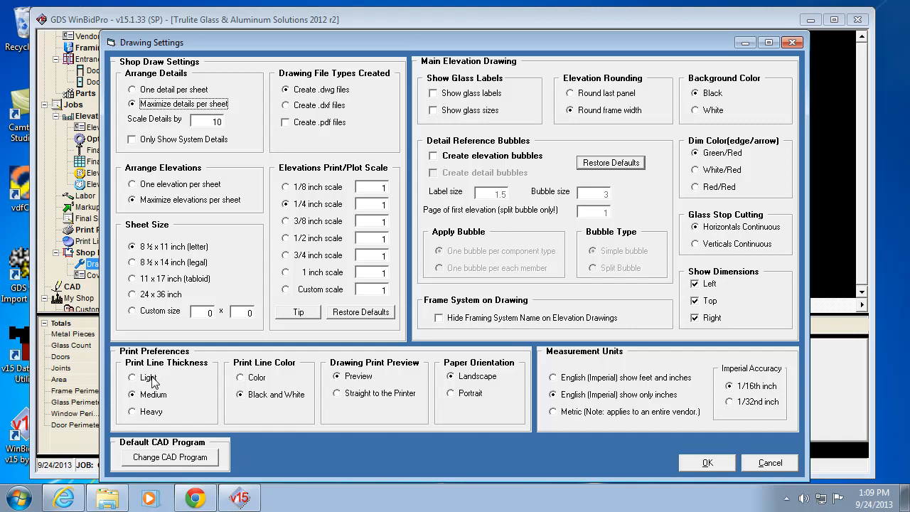
mouse_move(203, 402)
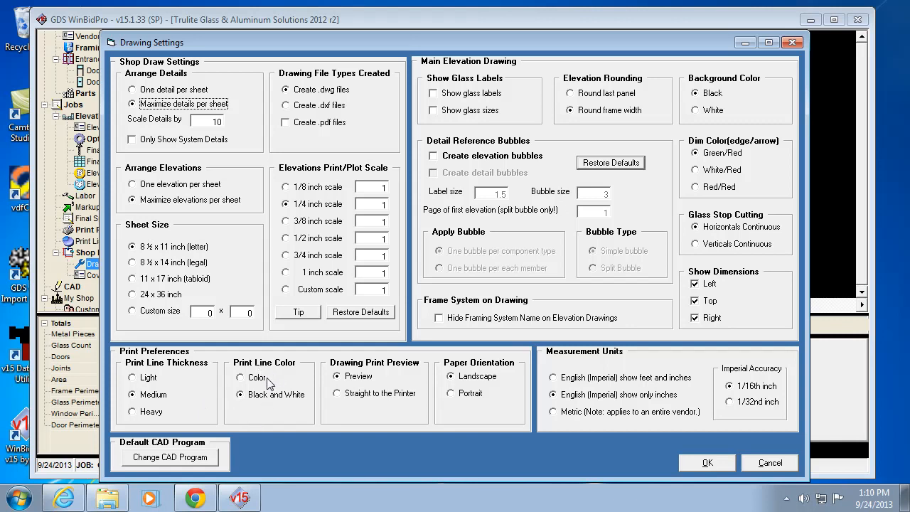
mouse_move(272, 398)
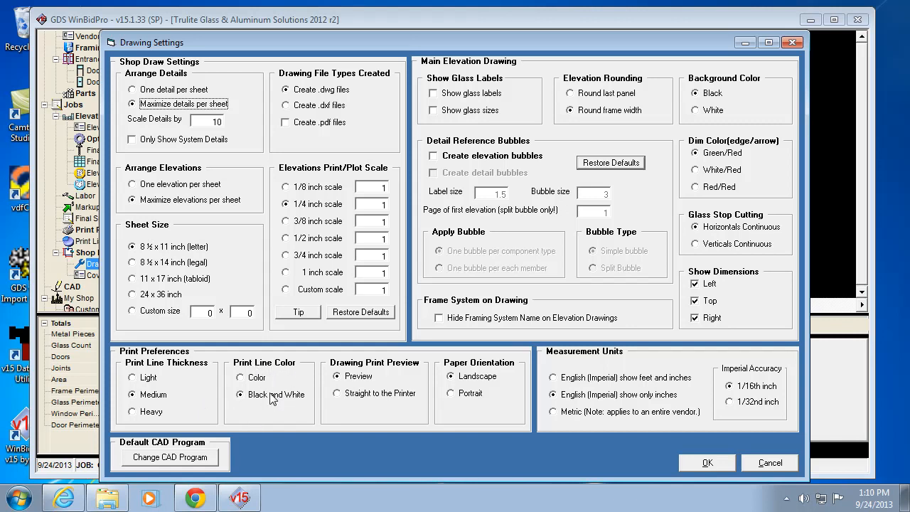
mouse_move(269, 397)
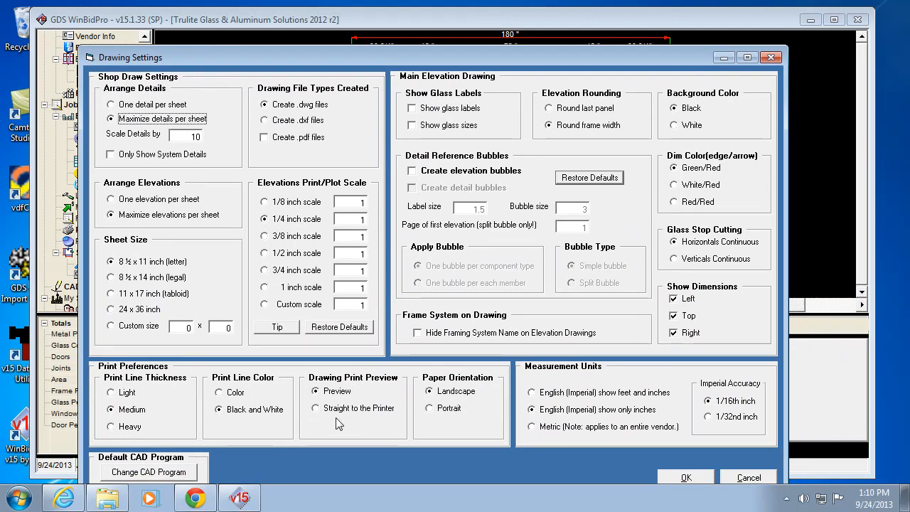
mouse_move(661, 58)
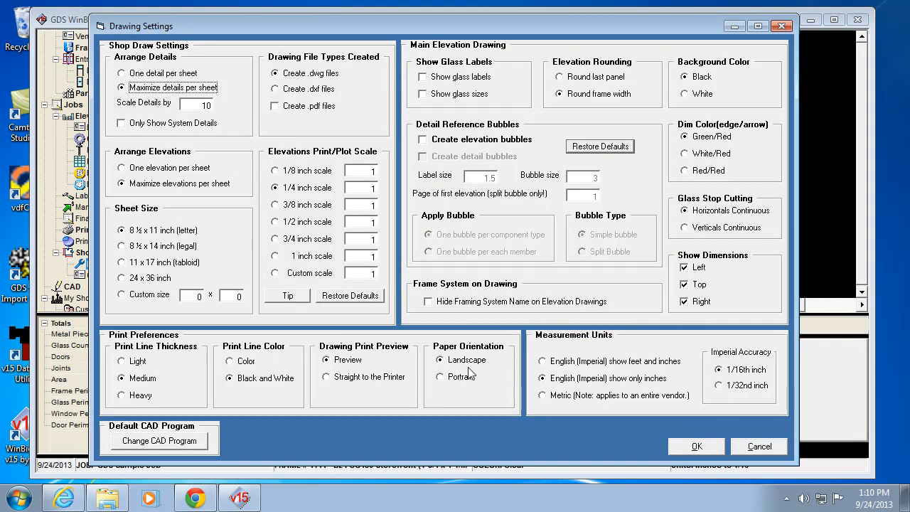
mouse_move(590, 193)
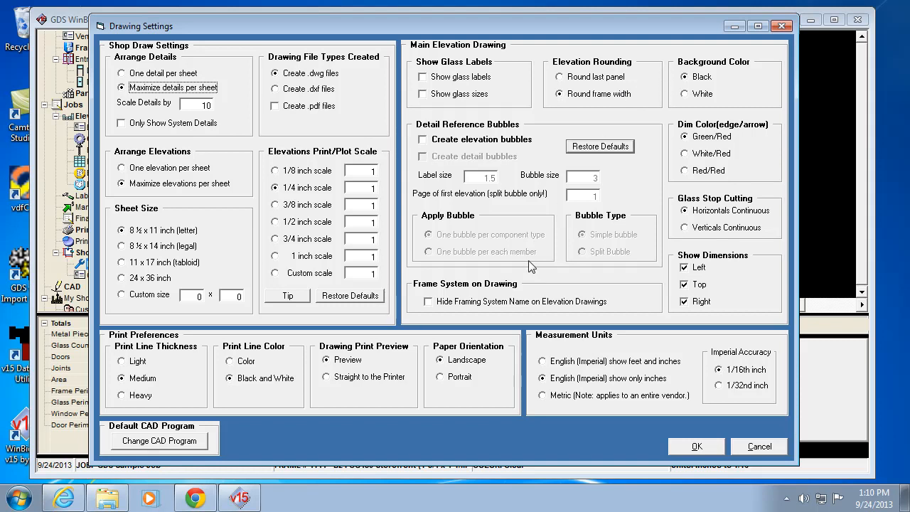
mouse_move(483, 336)
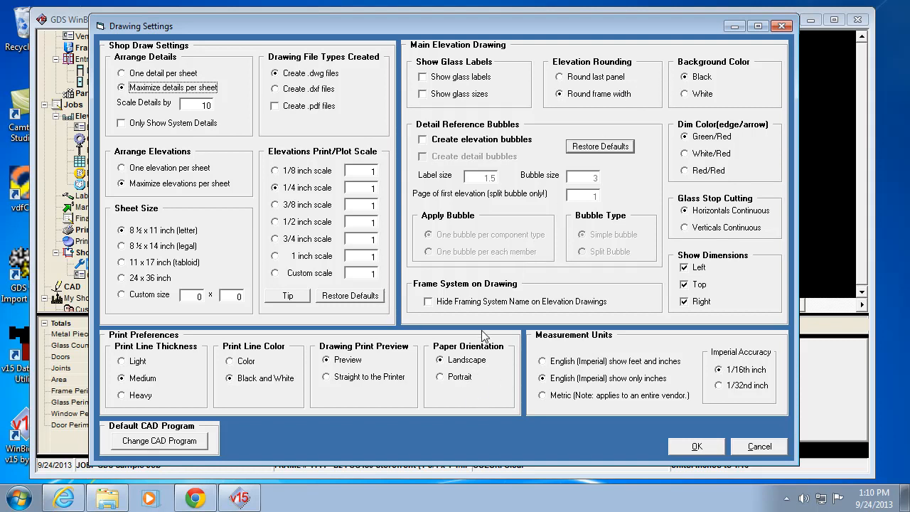
mouse_move(565, 129)
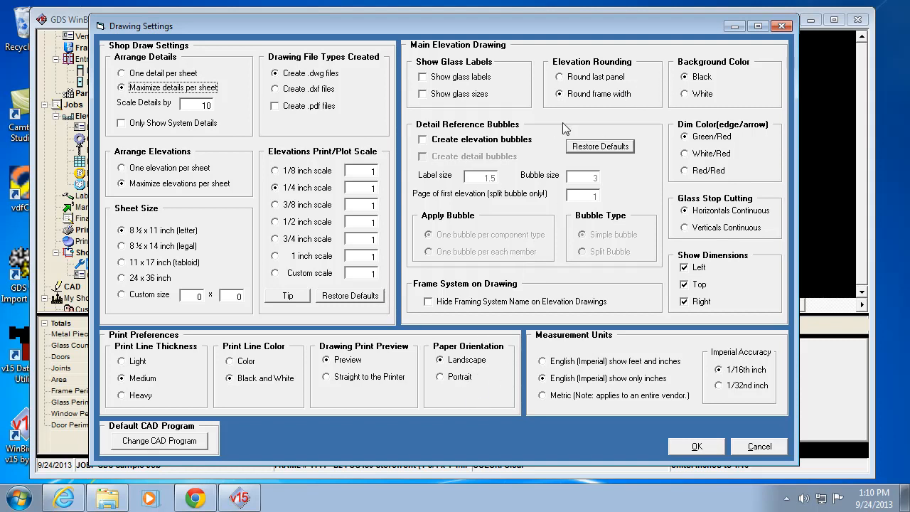
mouse_move(474, 55)
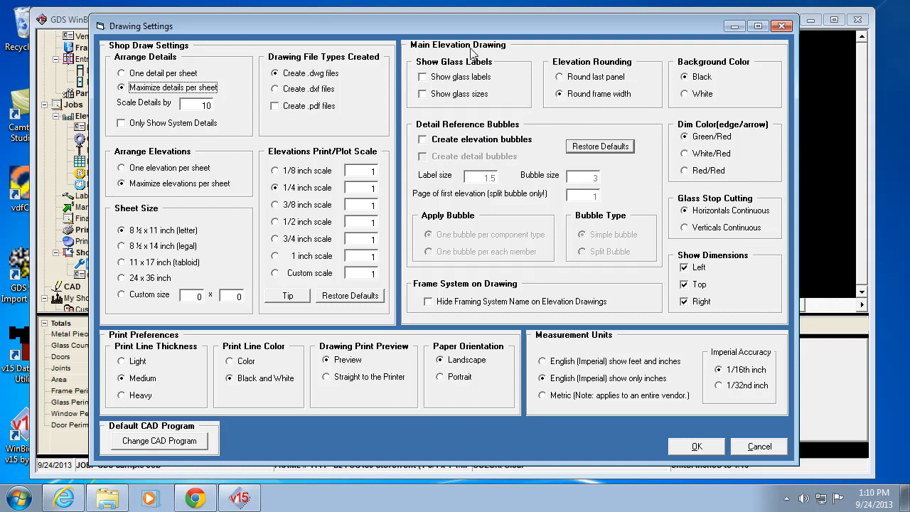
mouse_move(278, 236)
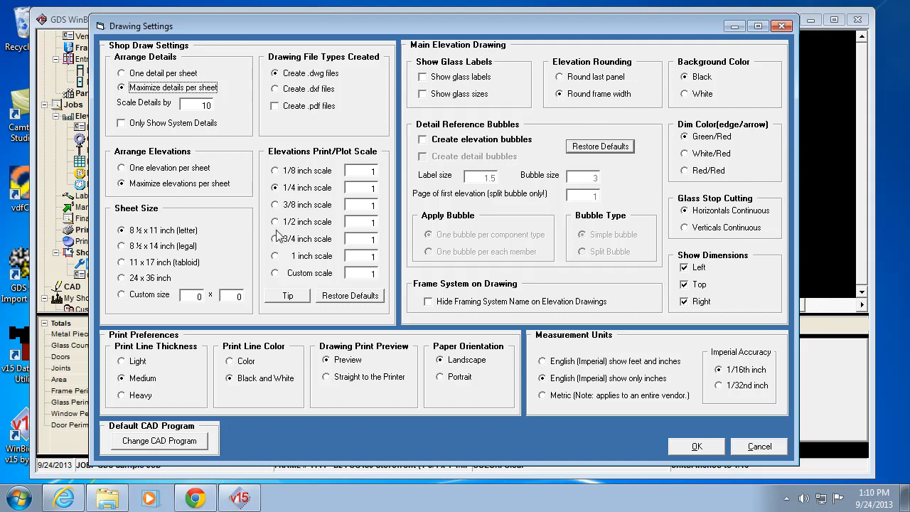
mouse_move(427, 52)
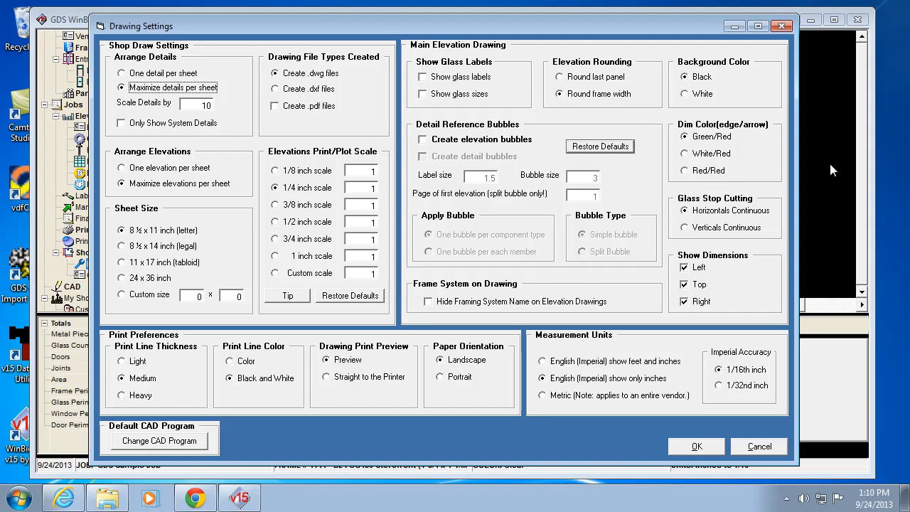
mouse_move(814, 436)
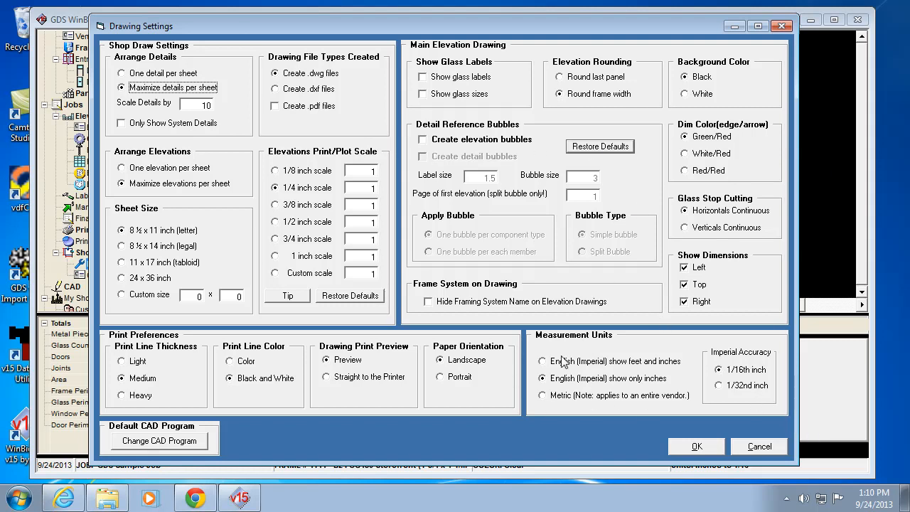
left_click(542, 378)
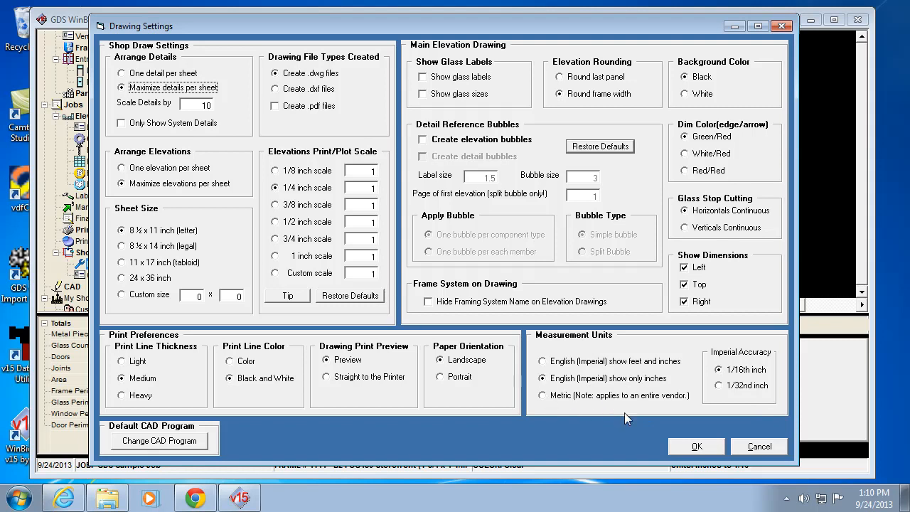
mouse_move(663, 427)
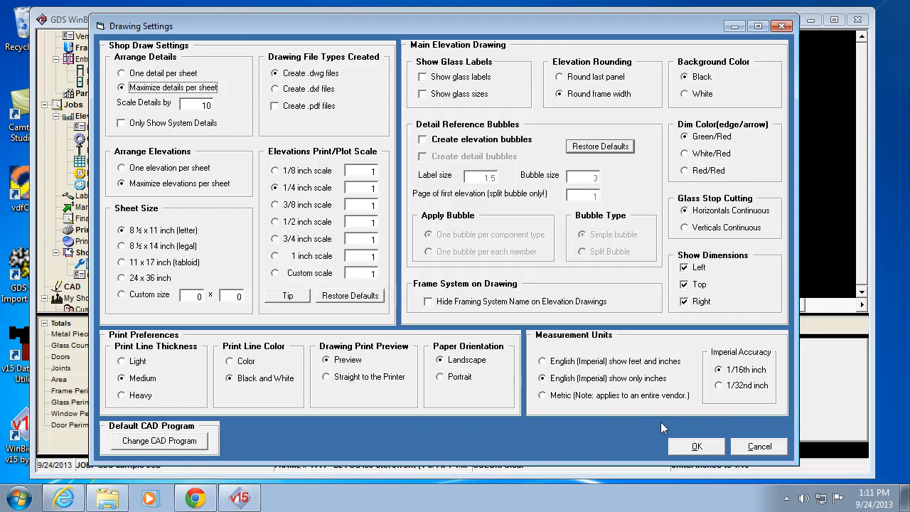
mouse_move(711, 434)
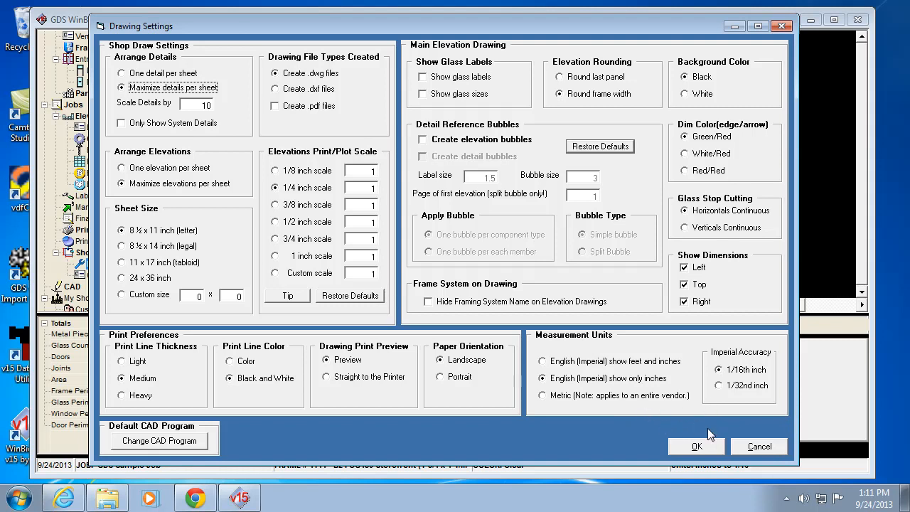
mouse_move(701, 415)
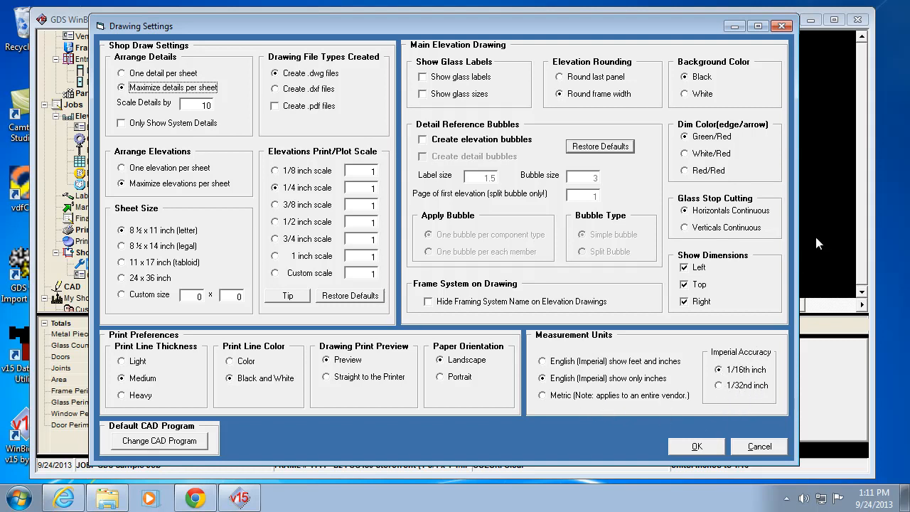
mouse_move(747, 369)
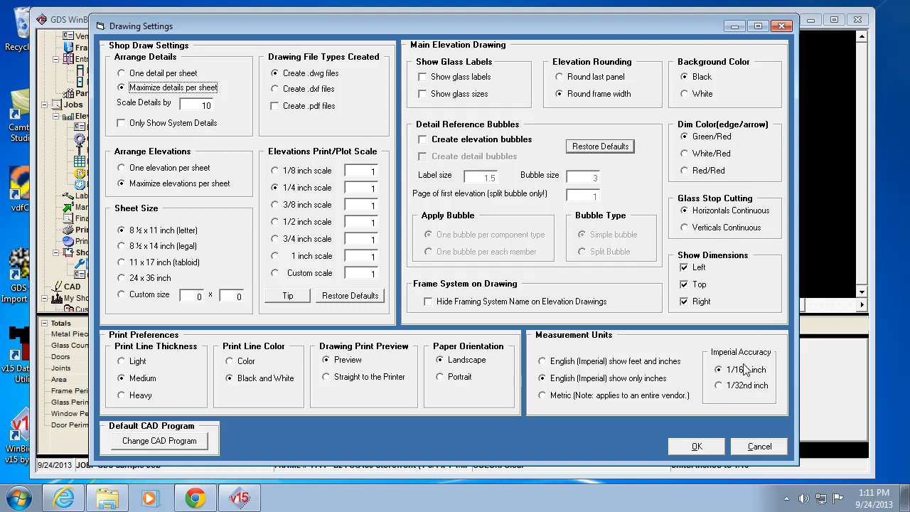
mouse_move(734, 389)
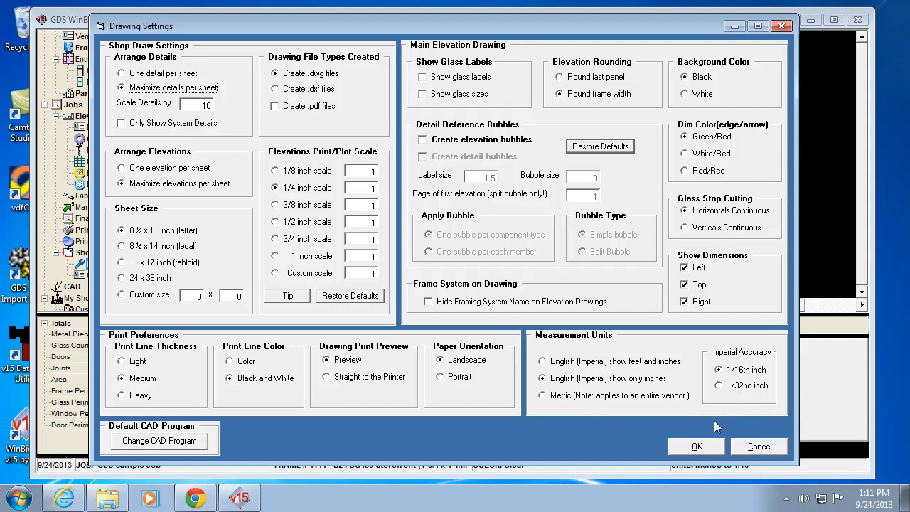
mouse_move(264, 462)
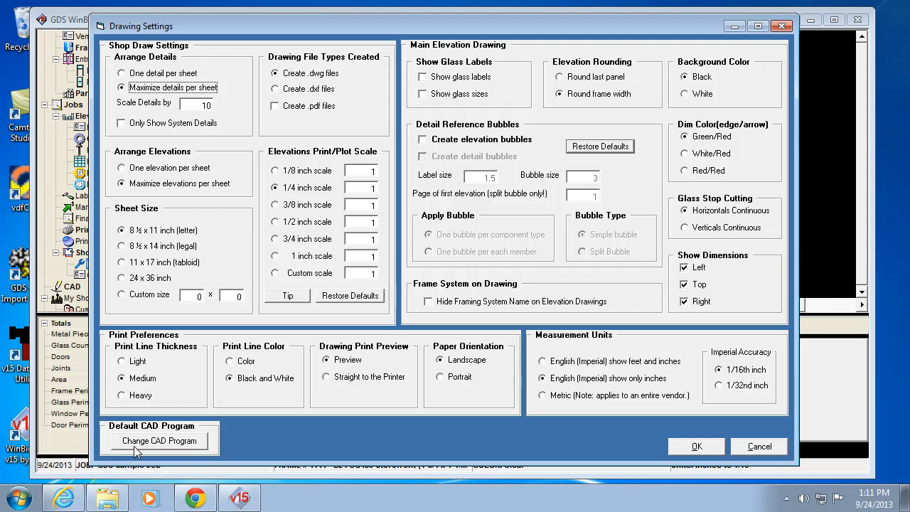
Step: Open the Change Default CAD Program dialog, showing VCAD's NewCAD.exe as current
left_click(159, 441)
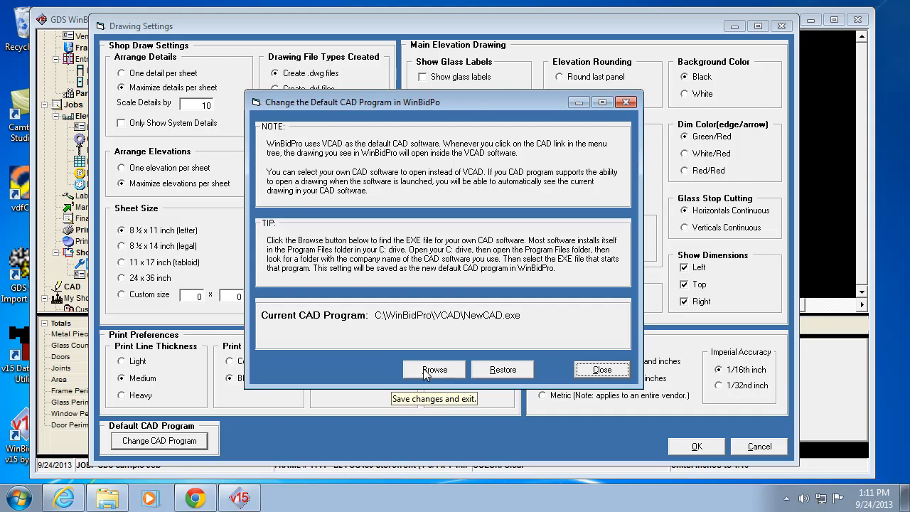
mouse_move(446, 339)
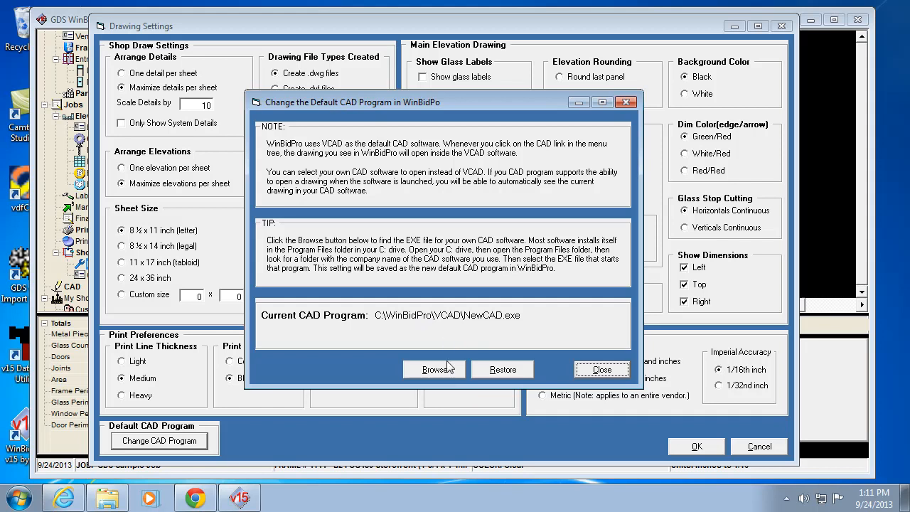
mouse_move(442, 377)
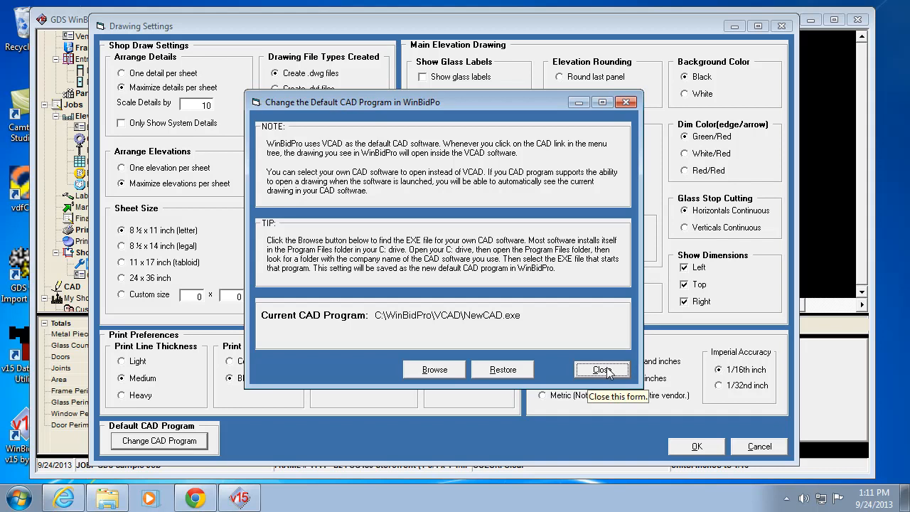
mouse_move(390, 370)
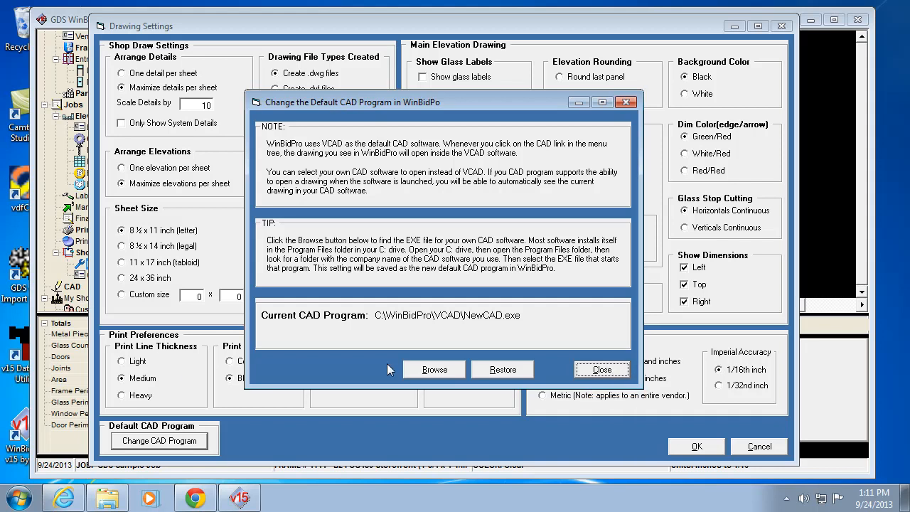
mouse_move(602, 369)
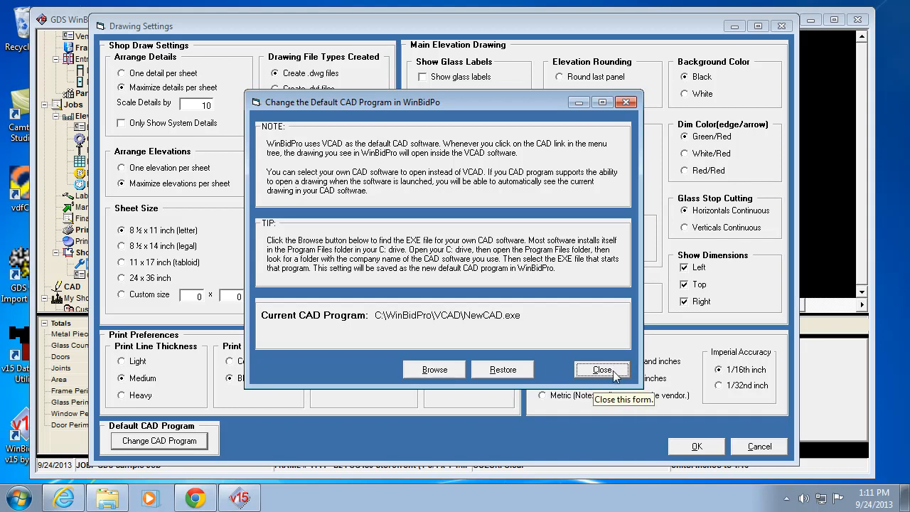
mouse_move(516, 347)
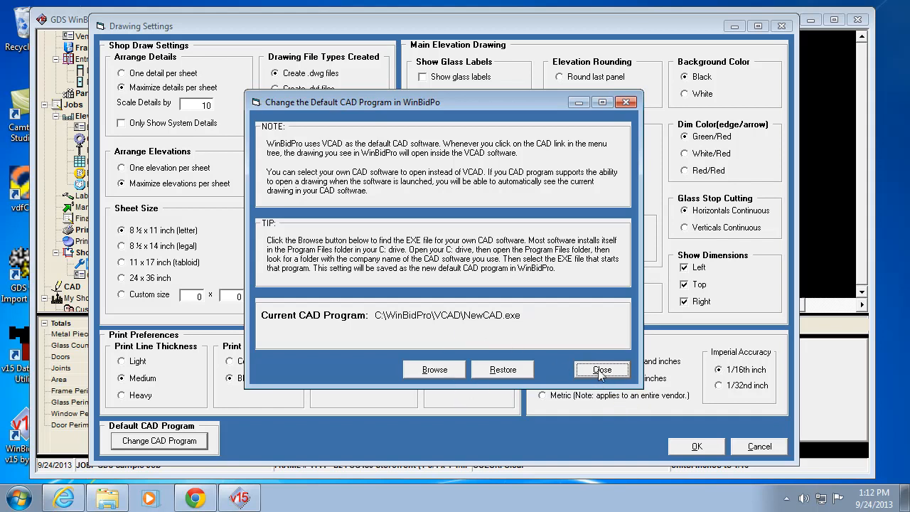
mouse_move(602, 369)
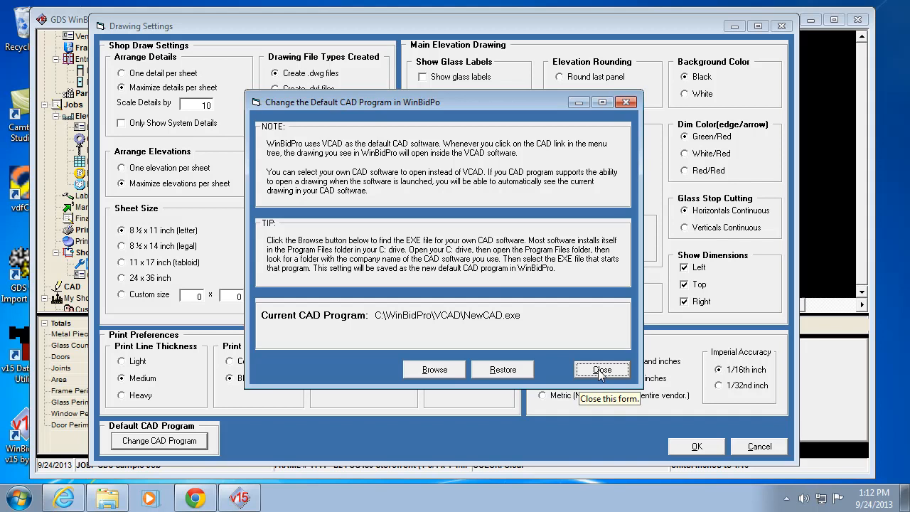
Step: Close the CAD program dialog, keeping VCAD as the default CAD program
left_click(601, 369)
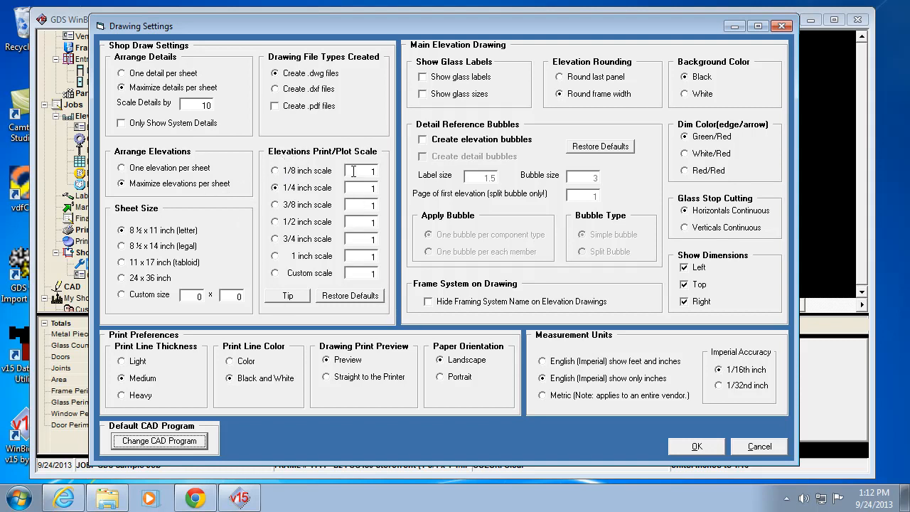
mouse_move(360, 188)
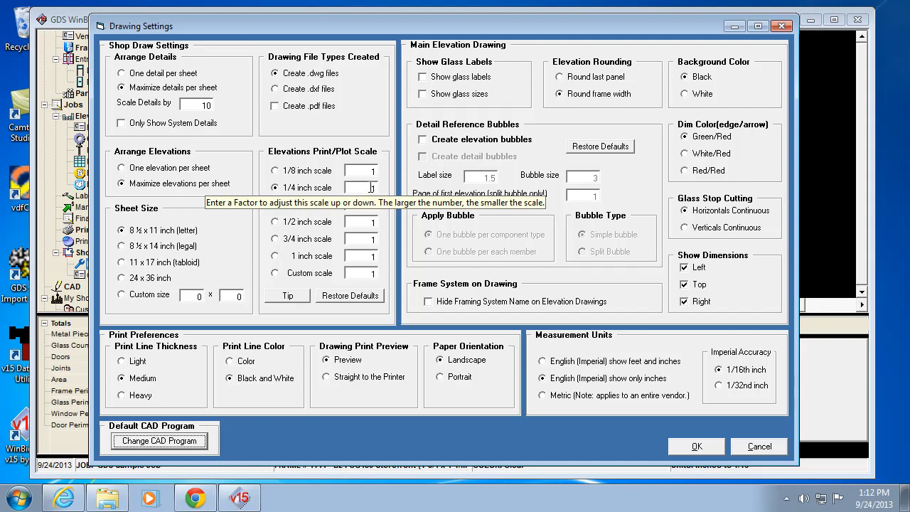
mouse_move(369, 187)
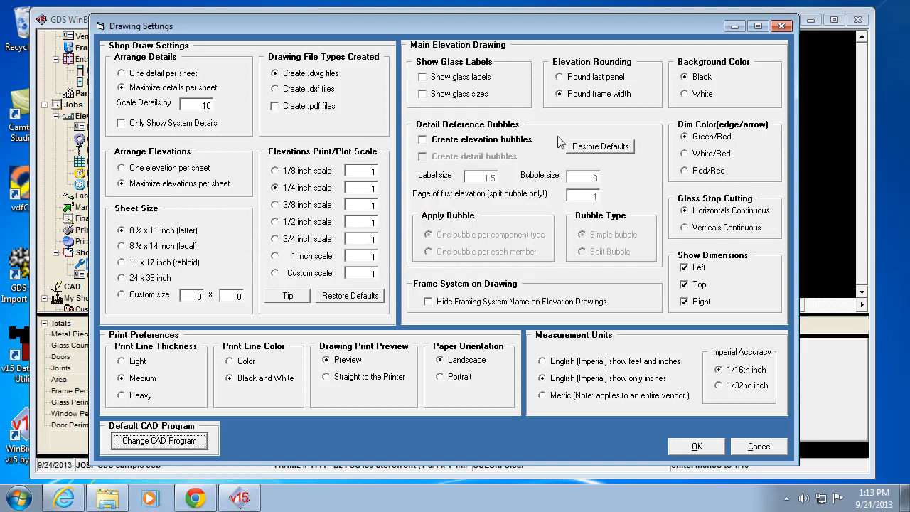
mouse_move(500, 65)
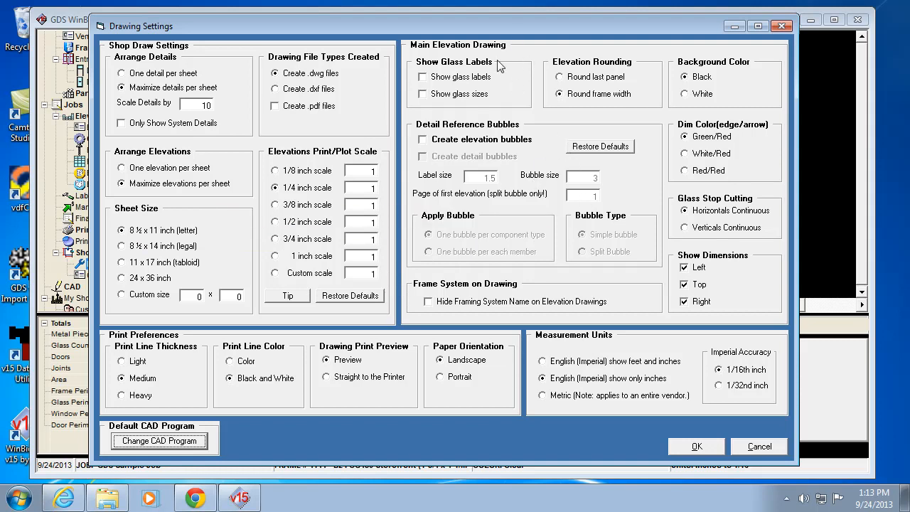
mouse_move(515, 175)
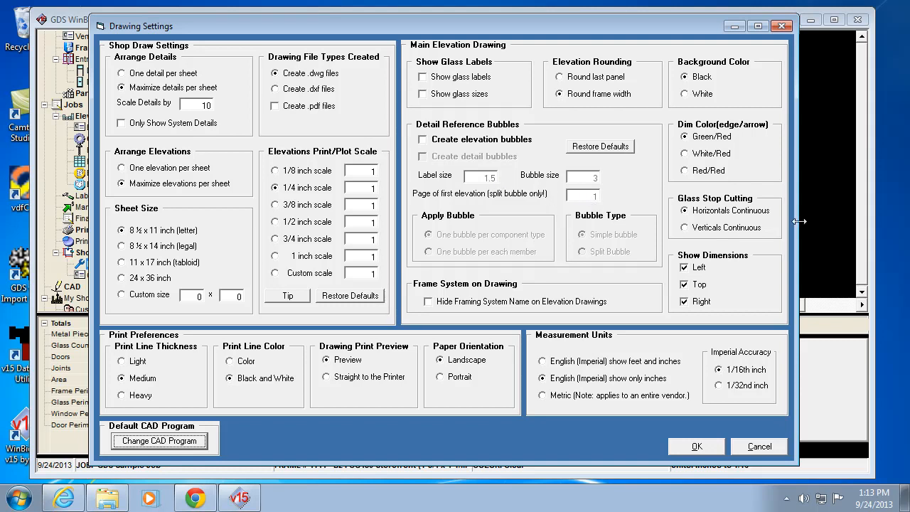
mouse_move(787, 305)
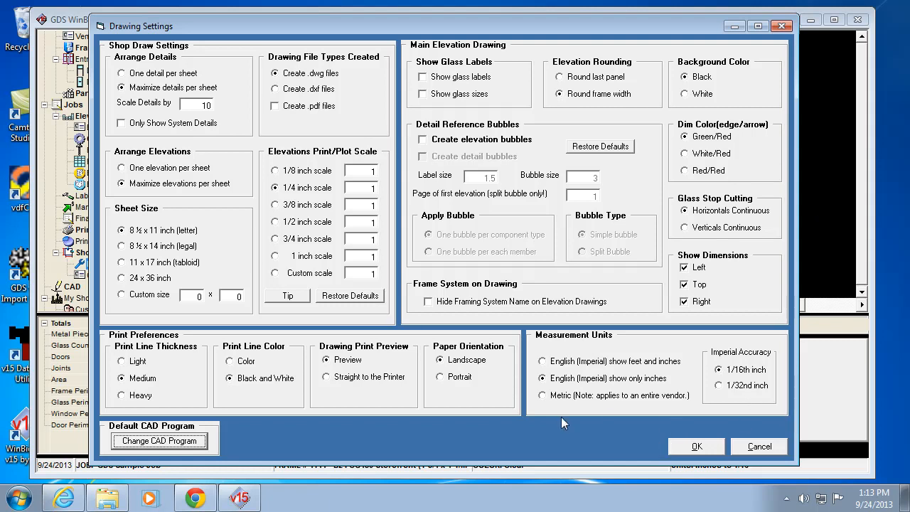
mouse_move(539, 432)
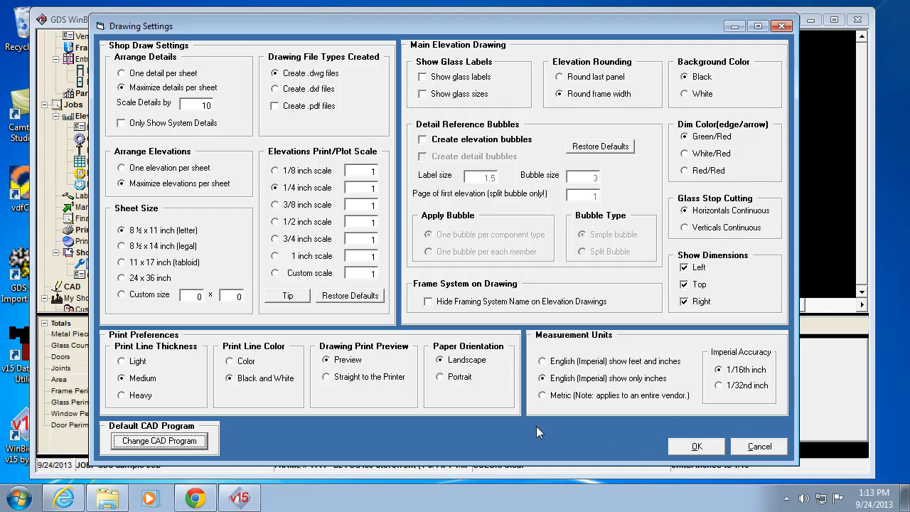